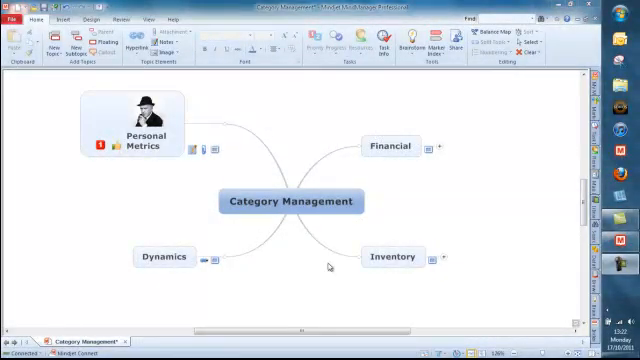
# Step: Enter the brainstorm challenge 'Increase market share in China' and add it to the map beside Dynamics
pyautogui.click(393, 257)
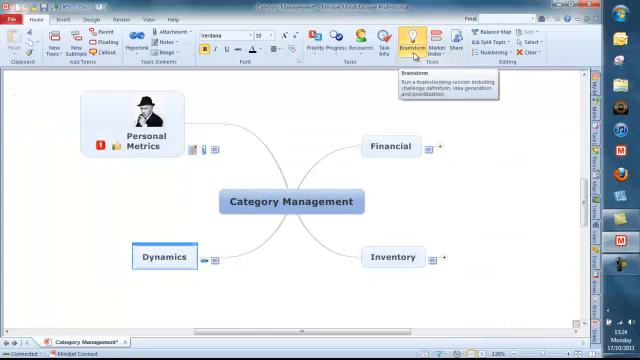
pyautogui.click(410, 47)
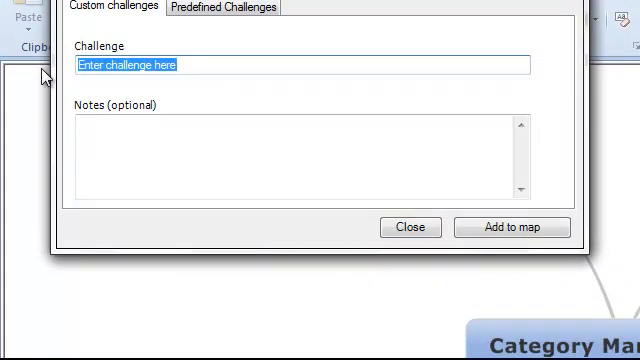
pyautogui.write('Increase')
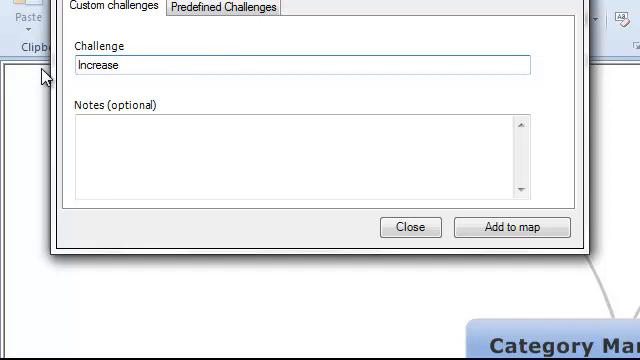
pyautogui.write('market')
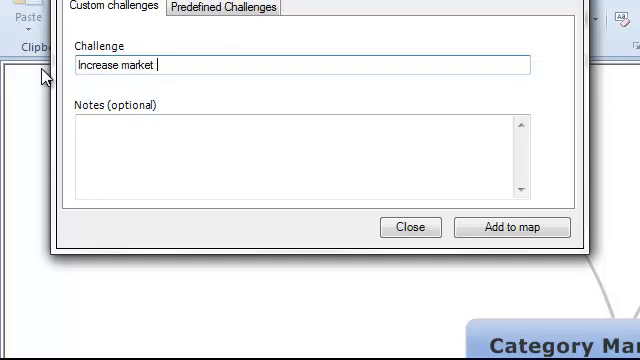
pyautogui.write('shae')
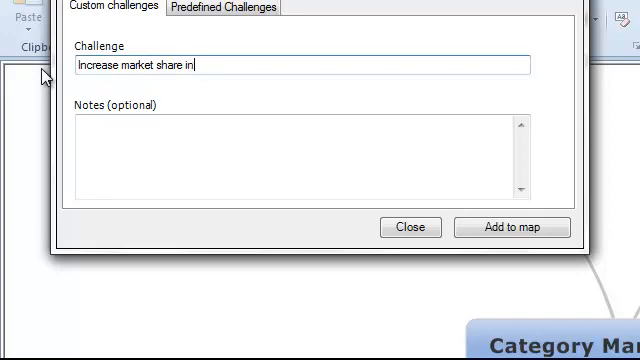
pyautogui.write('Chin')
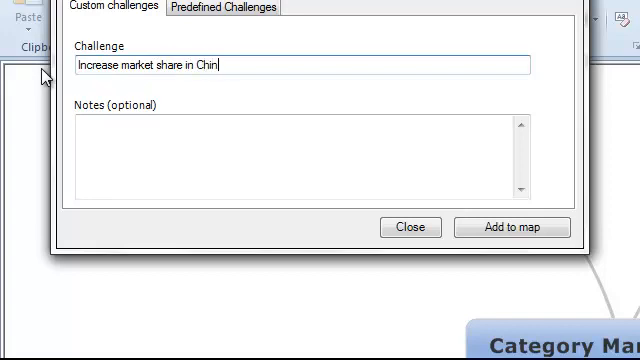
pyautogui.write('a')
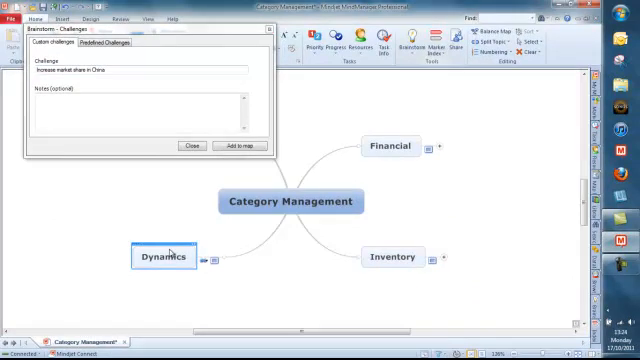
pyautogui.click(237, 146)
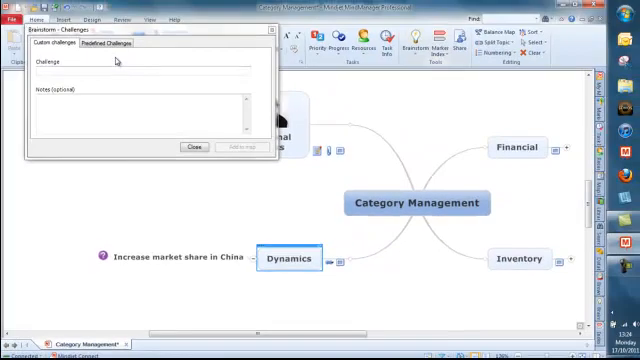
# Step: Browse the Predefined Challenges list and cancel its editor without changes
pyautogui.click(113, 42)
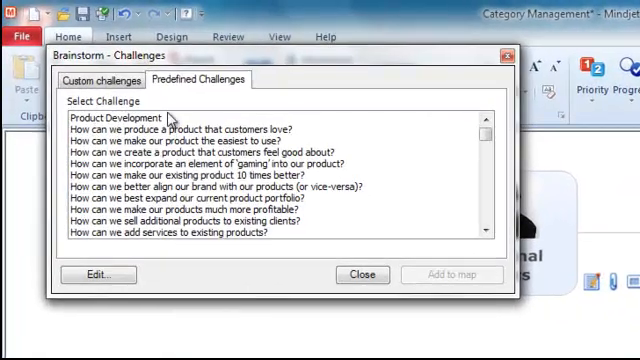
pyautogui.moveTo(185, 180)
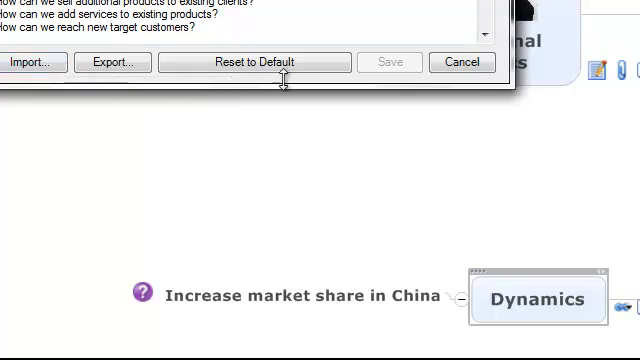
pyautogui.moveTo(461, 62)
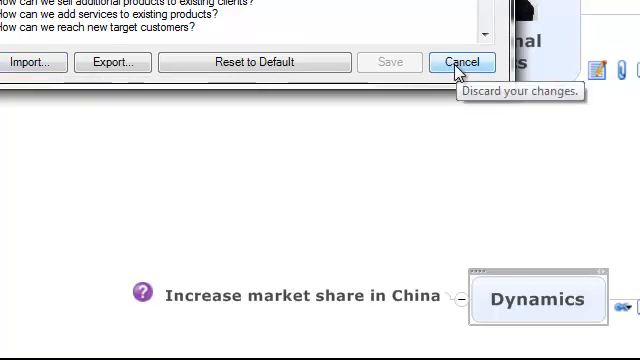
pyautogui.click(461, 62)
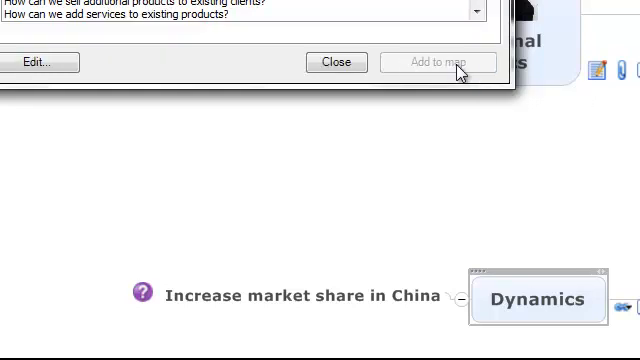
pyautogui.moveTo(193, 215)
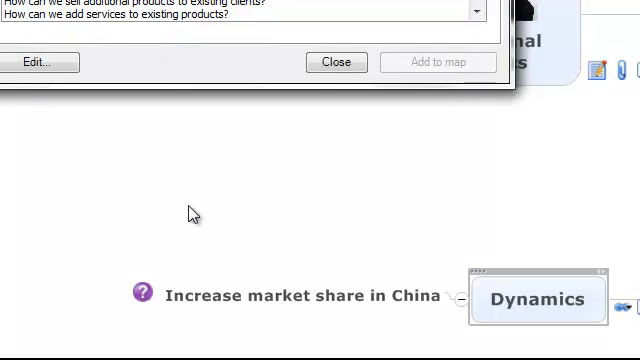
pyautogui.moveTo(258, 262)
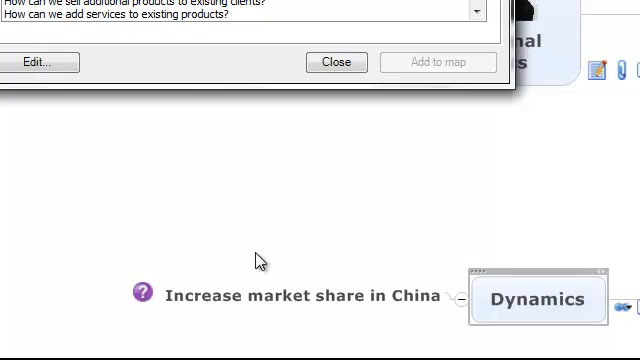
pyautogui.moveTo(258, 262)
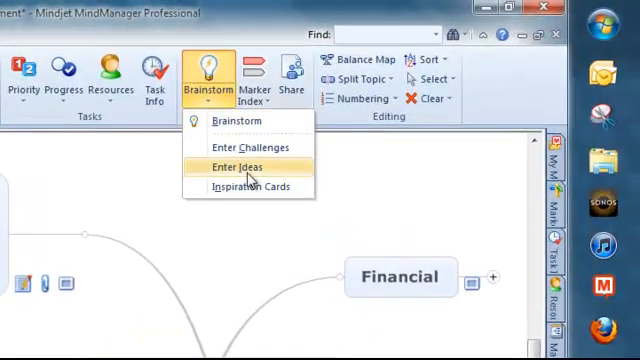
# Step: Enter the idea 'Appoint agents in Beijing' and add it to the map
pyautogui.click(238, 167)
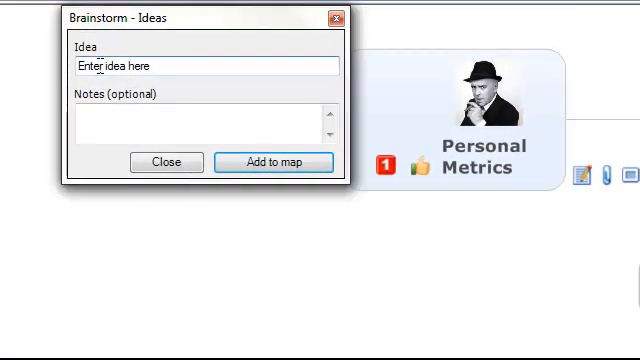
pyautogui.tripleClick(150, 66)
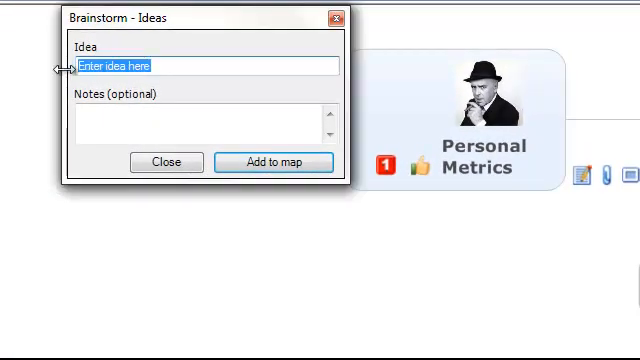
pyautogui.write('Appoint ag')
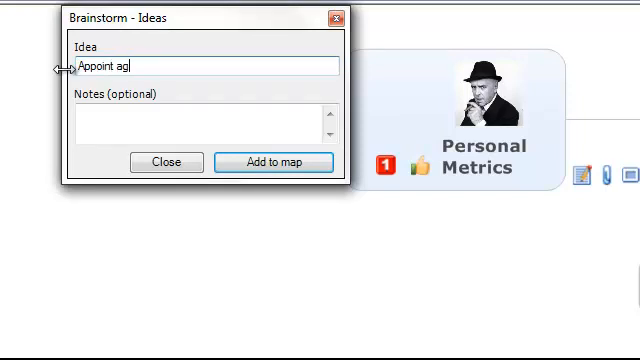
pyautogui.write('ents in')
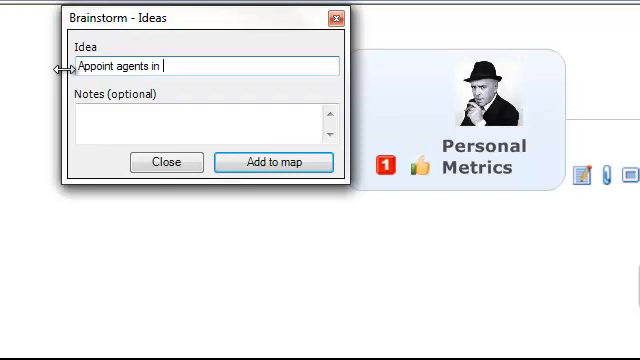
pyautogui.write('Beijing')
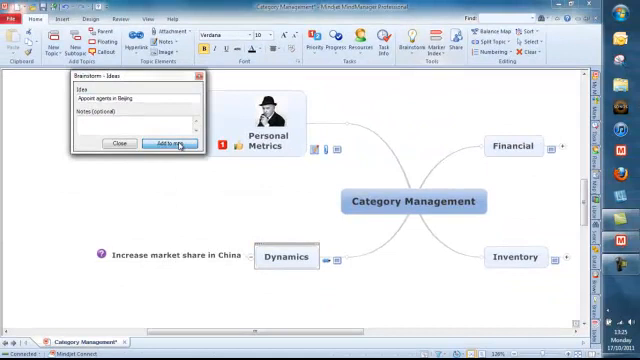
pyautogui.click(172, 143)
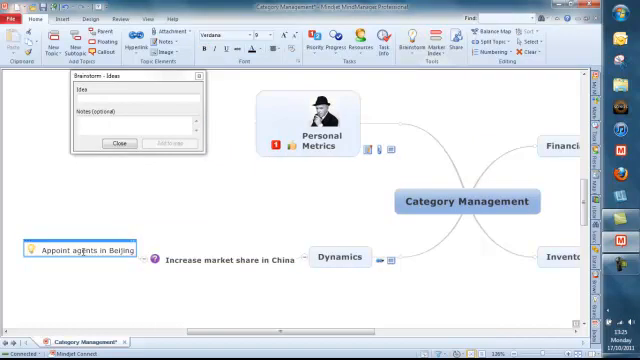
pyautogui.moveTo(114, 207)
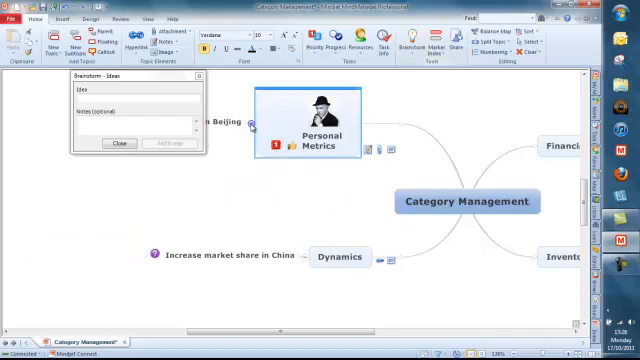
# Step: Move the Appoint agents in Beijing topic into place and close the ideas window
pyautogui.moveTo(230, 122); pyautogui.dragTo(83, 251)
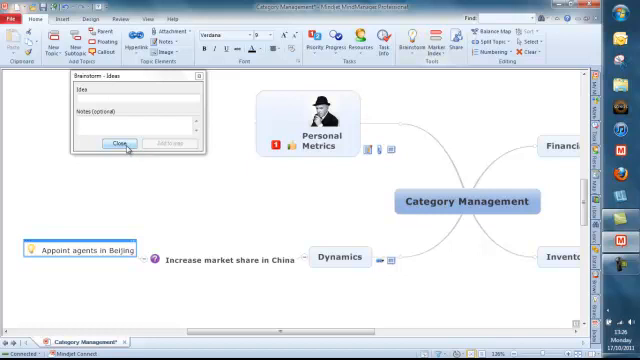
pyautogui.click(119, 143)
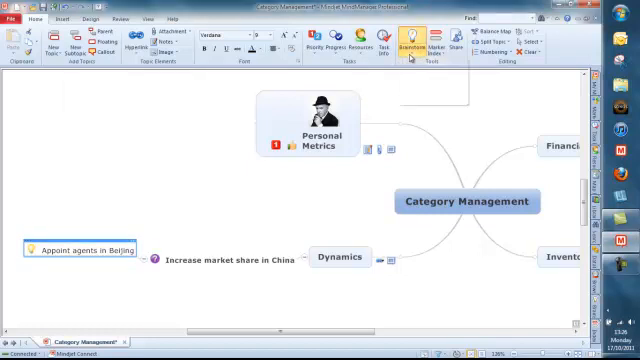
# Step: Flip through the question cards and the image card deck in Idea Cards
pyautogui.click(409, 46)
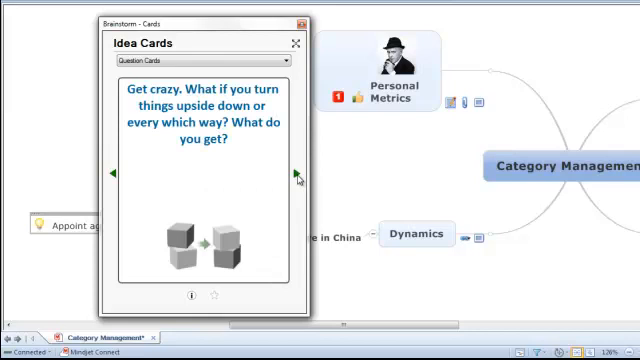
pyautogui.click(296, 174)
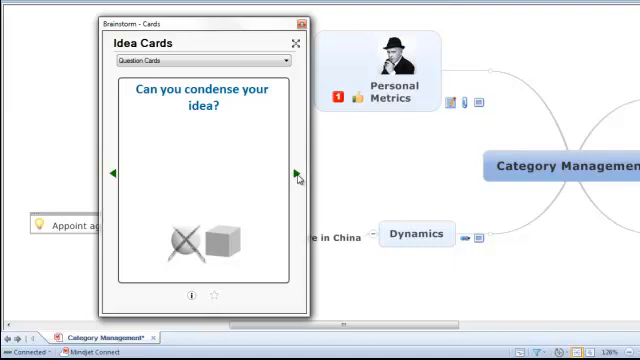
pyautogui.click(294, 174)
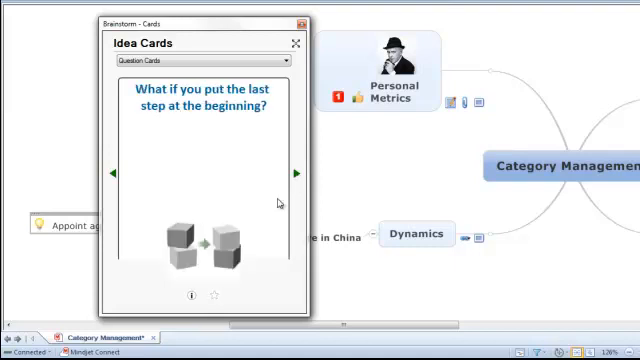
pyautogui.click(295, 173)
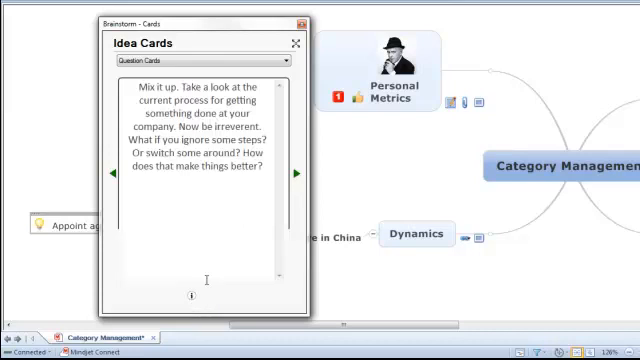
pyautogui.click(297, 173)
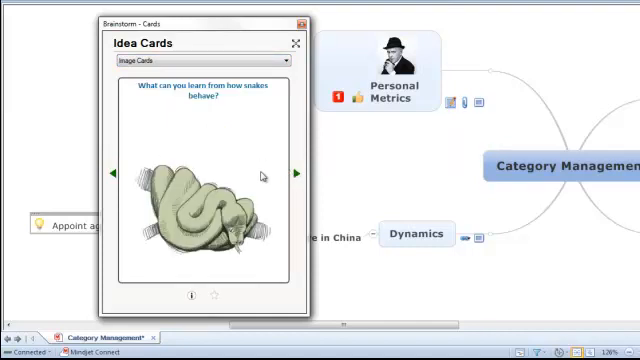
pyautogui.moveTo(121, 203)
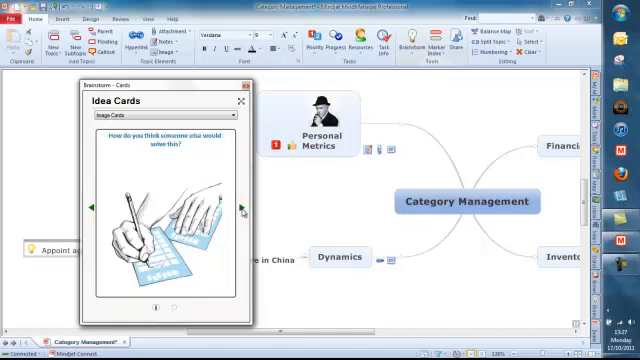
pyautogui.click(241, 207)
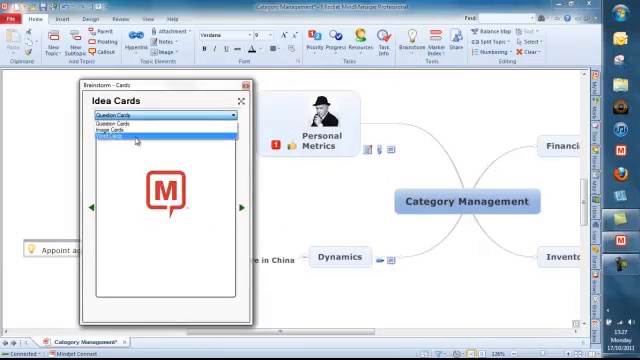
# Step: Switch to the Word Cards deck, flip several cards and view the current card's details
pyautogui.click(115, 143)
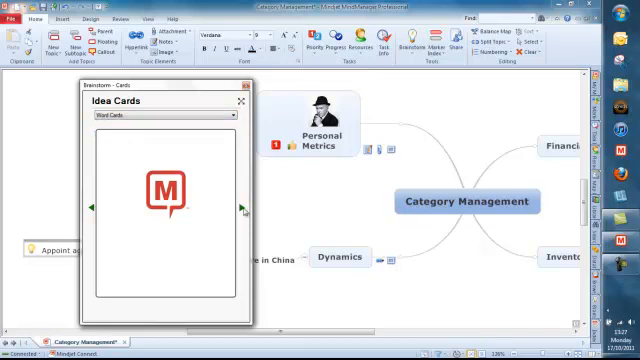
pyautogui.click(241, 208)
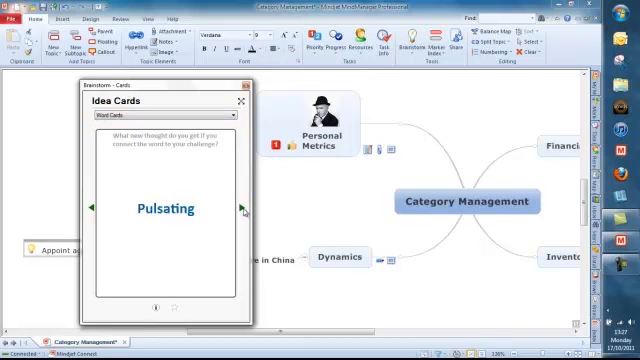
pyautogui.click(241, 208)
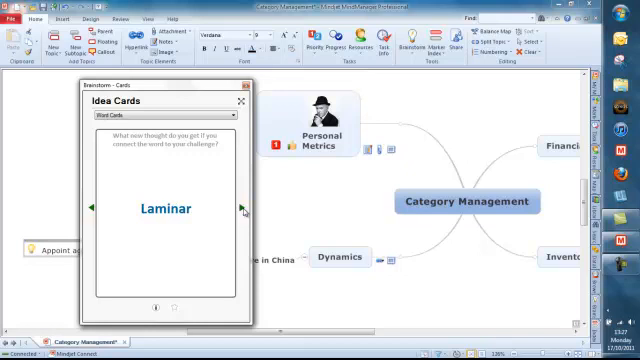
pyautogui.click(240, 208)
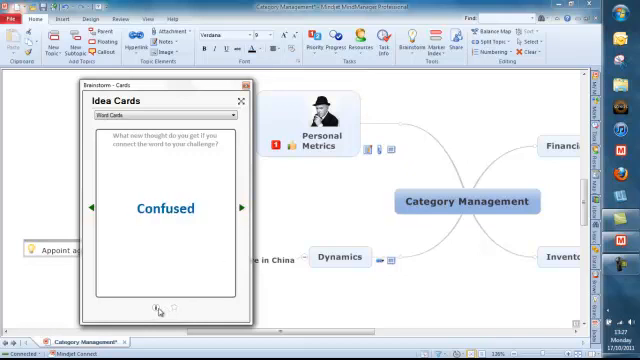
pyautogui.click(160, 305)
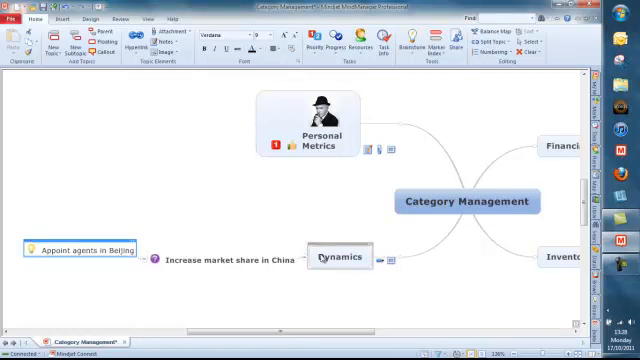
# Step: Select the Dynamics topic to return focus to the Category Management map
pyautogui.click(343, 257)
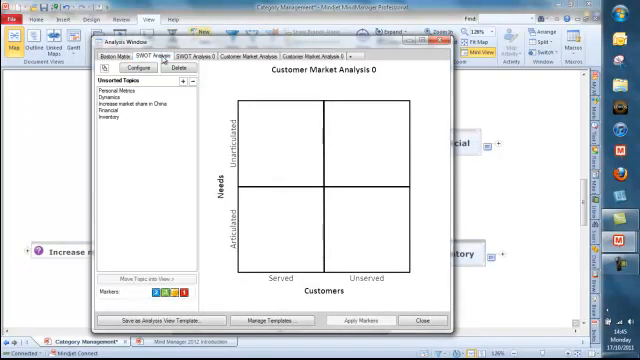
# Step: Place Inventory in the Strengths–Opportunities quadrant and drop Financial onto the SWOT grid
pyautogui.click(151, 57)
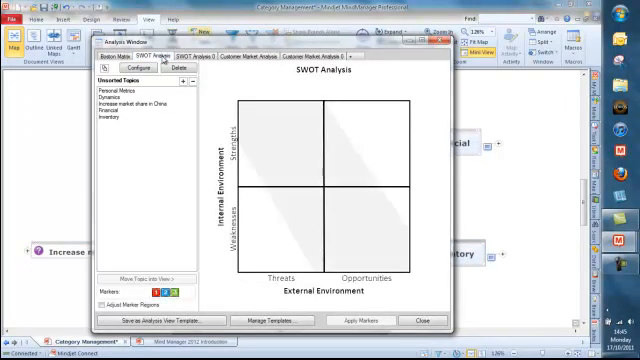
pyautogui.moveTo(257, 158)
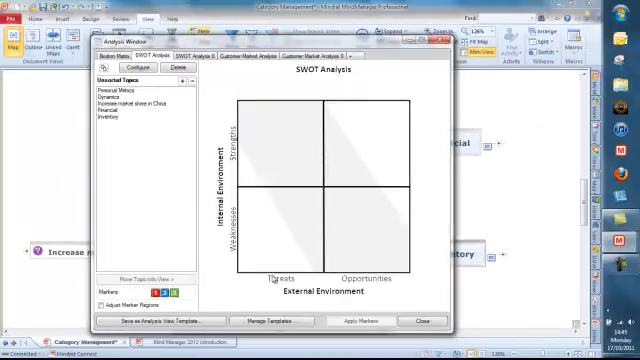
pyautogui.click(128, 128)
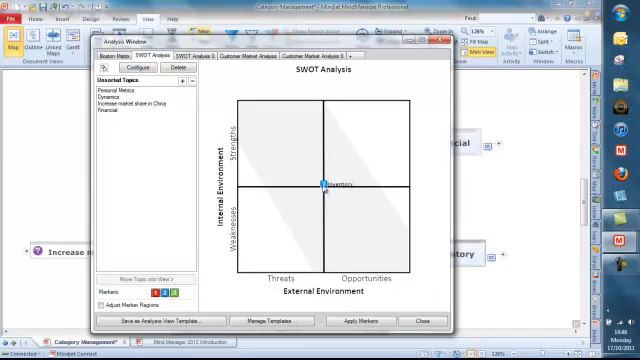
pyautogui.moveTo(318, 180); pyautogui.dragTo(272, 228)
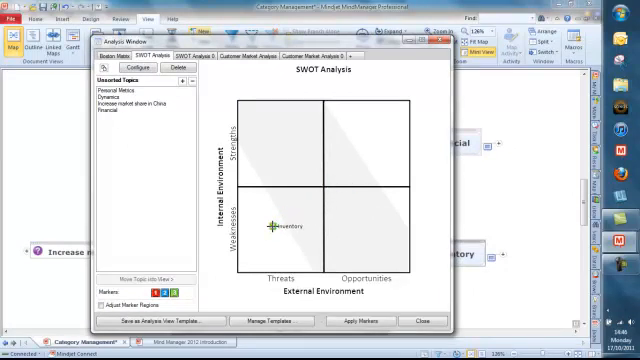
pyautogui.moveTo(275, 228); pyautogui.dragTo(280, 140)
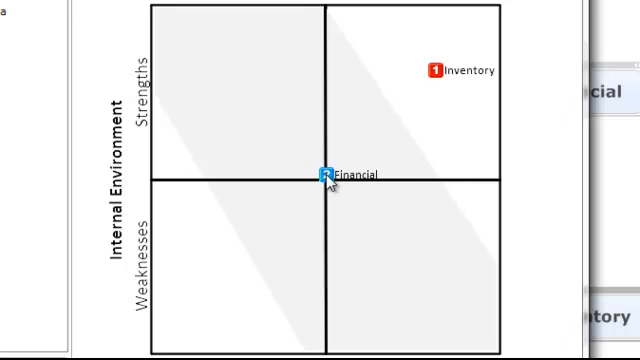
pyautogui.moveTo(327, 172); pyautogui.dragTo(228, 285)
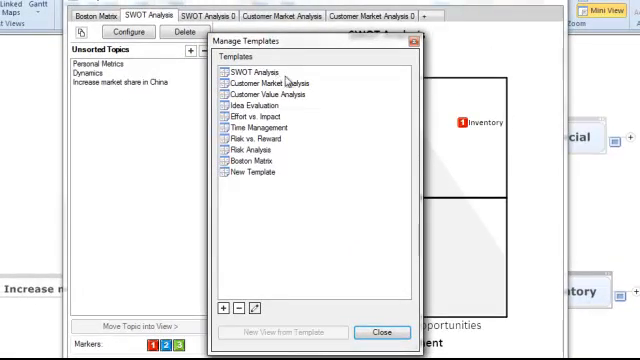
pyautogui.moveTo(310, 110)
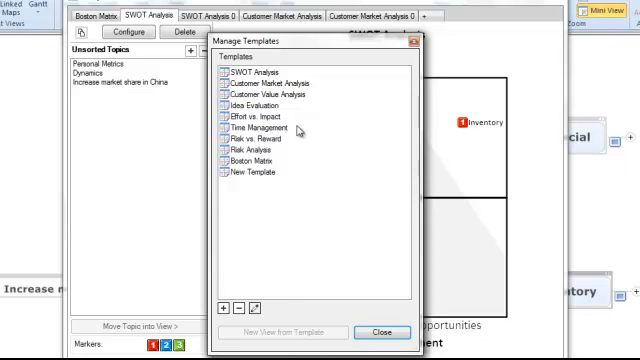
pyautogui.moveTo(307, 147)
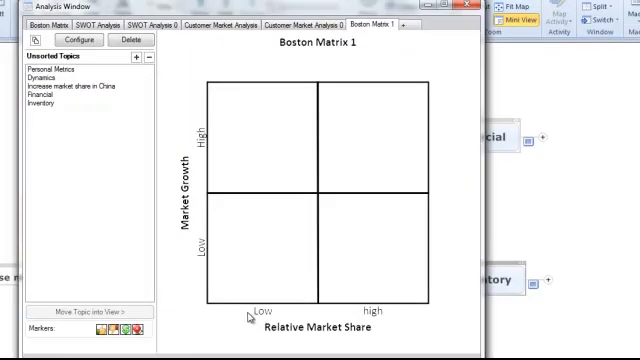
pyautogui.moveTo(347, 336)
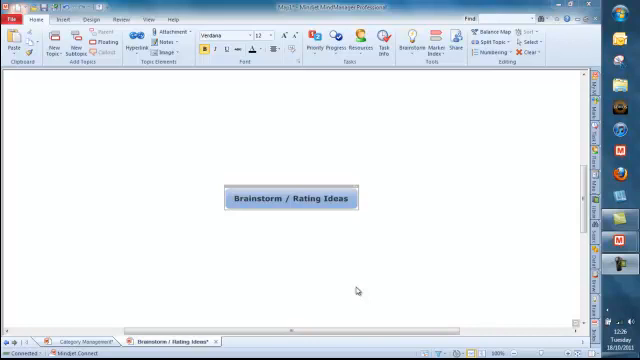
# Step: Add main topics from the central topic and subtopics under a chosen main topic
pyautogui.click(296, 198)
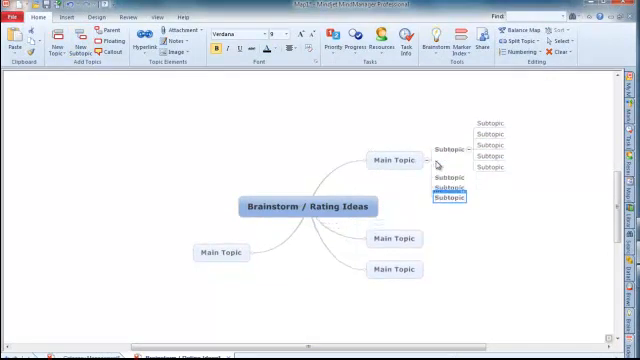
pyautogui.click(392, 240)
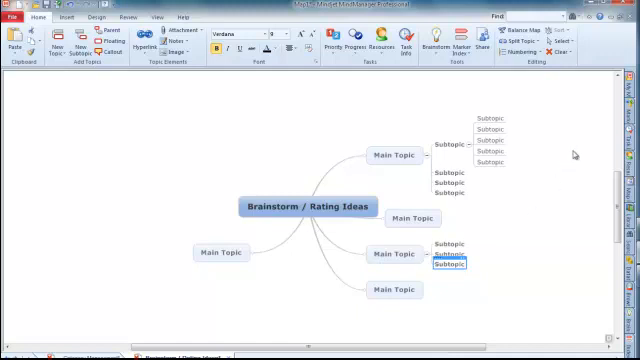
pyautogui.moveTo(633, 103)
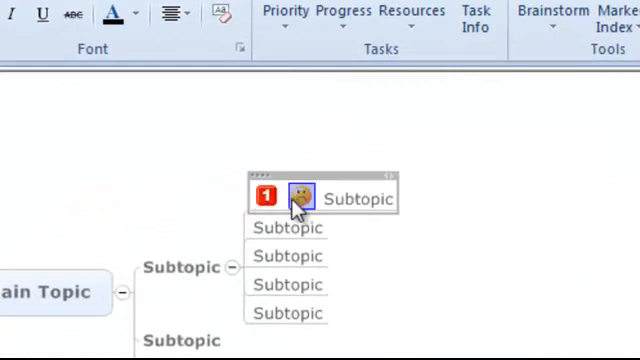
# Step: Cycle the first subtopic's smiley to Happy and select the next subtopic for marking
pyautogui.click(300, 197)
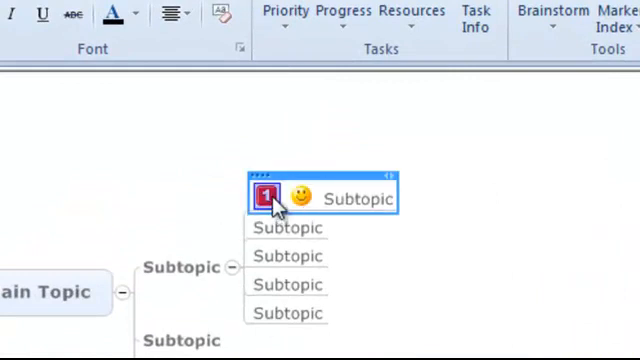
pyautogui.click(287, 228)
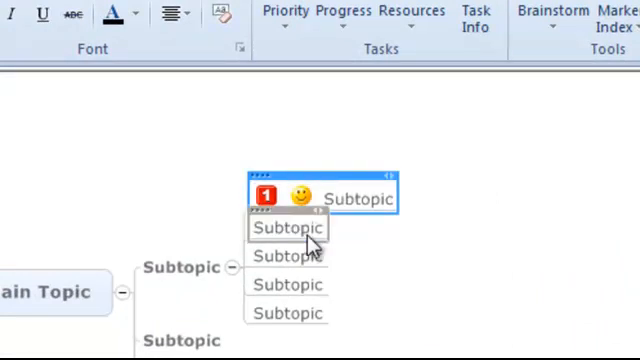
pyautogui.click(288, 228)
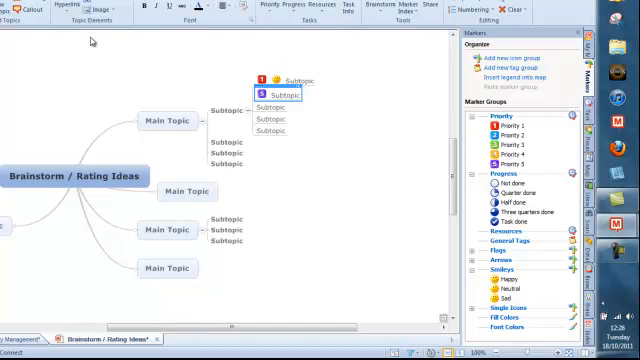
pyautogui.moveTo(264, 116)
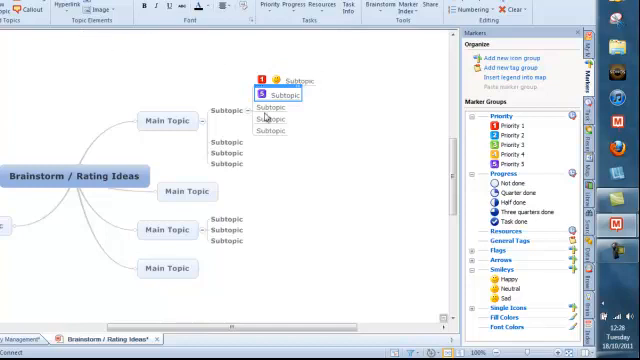
# Step: Select the third nested subtopic to give it Priority 5
pyautogui.click(262, 7)
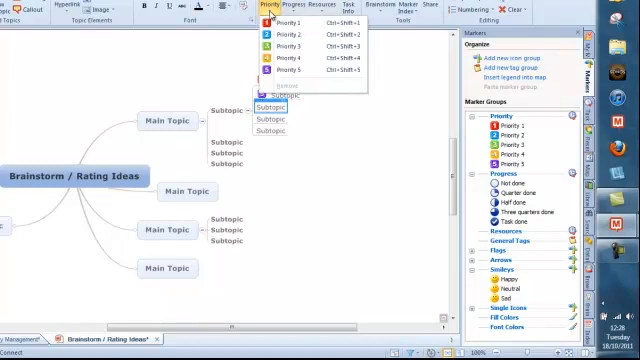
pyautogui.moveTo(300, 70)
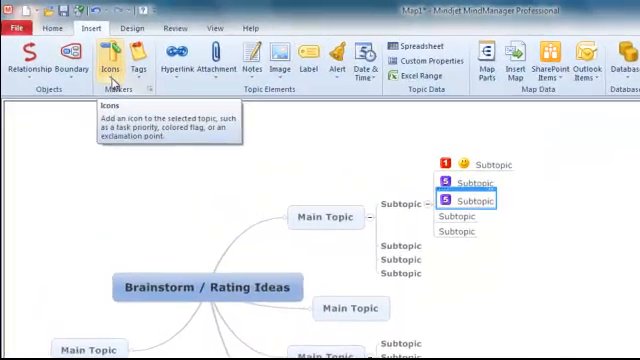
# Step: Switch to the Insert tab to reach the Markers group's icon options
pyautogui.click(112, 55)
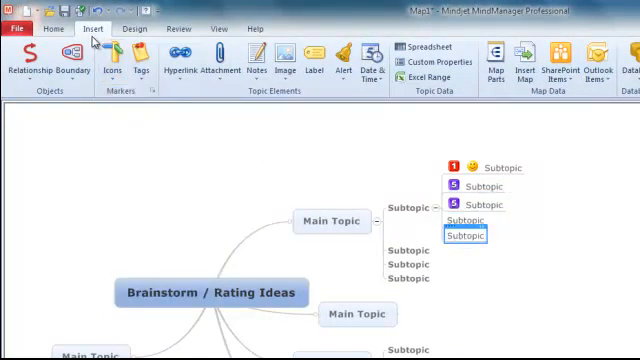
# Step: Add Happy smiley markers to the last nested subtopic and a lower-branch subtopic
pyautogui.click(113, 58)
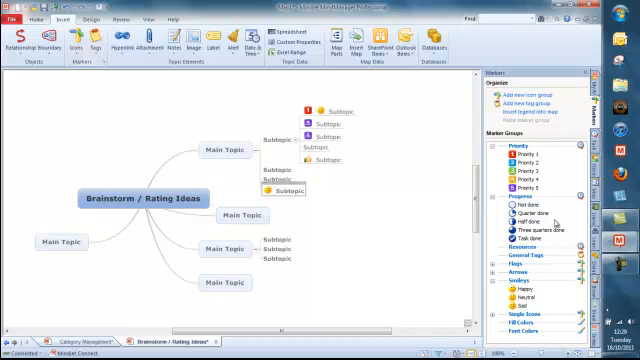
pyautogui.moveTo(554, 220)
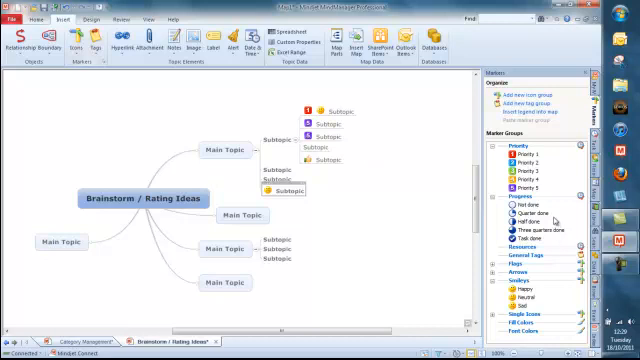